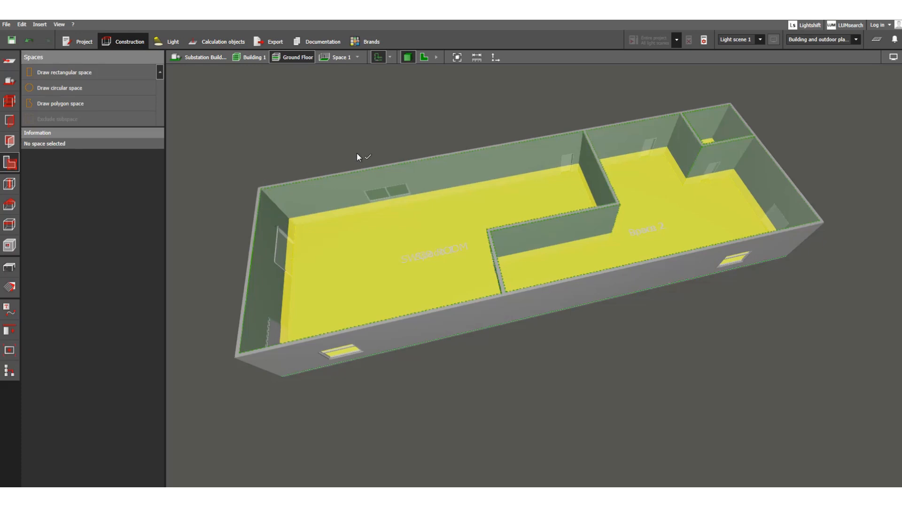
mouse_move(438, 211)
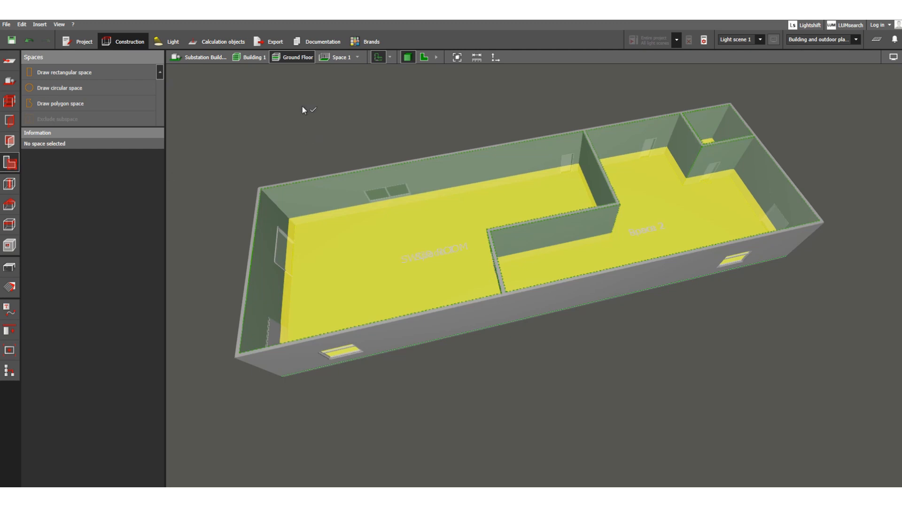
mouse_move(349, 210)
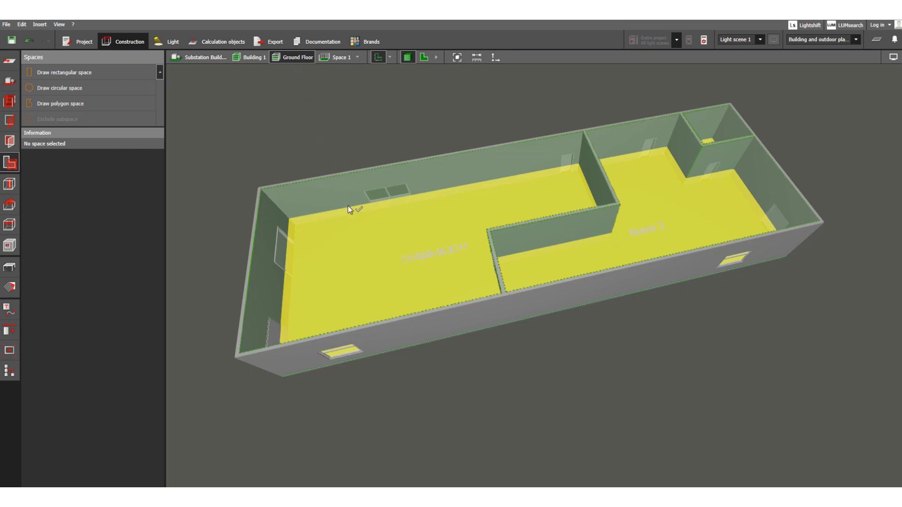
mouse_move(680, 226)
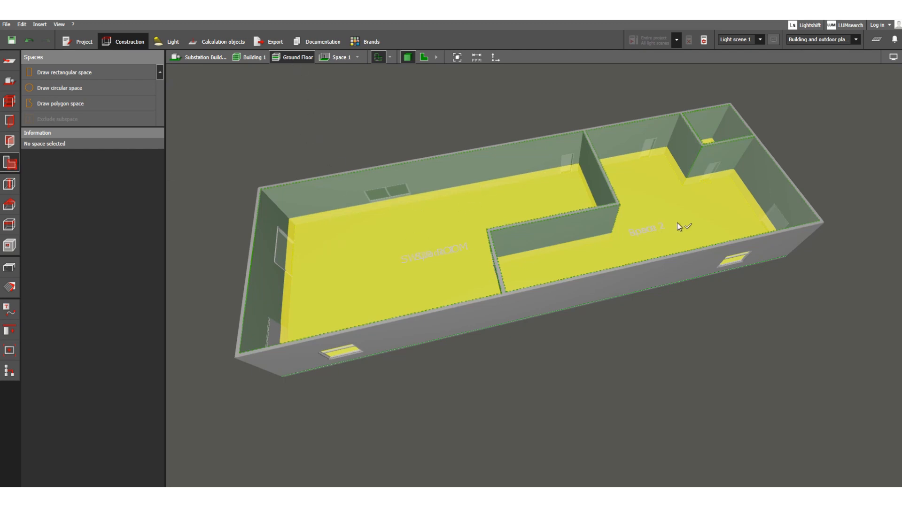
mouse_move(212, 195)
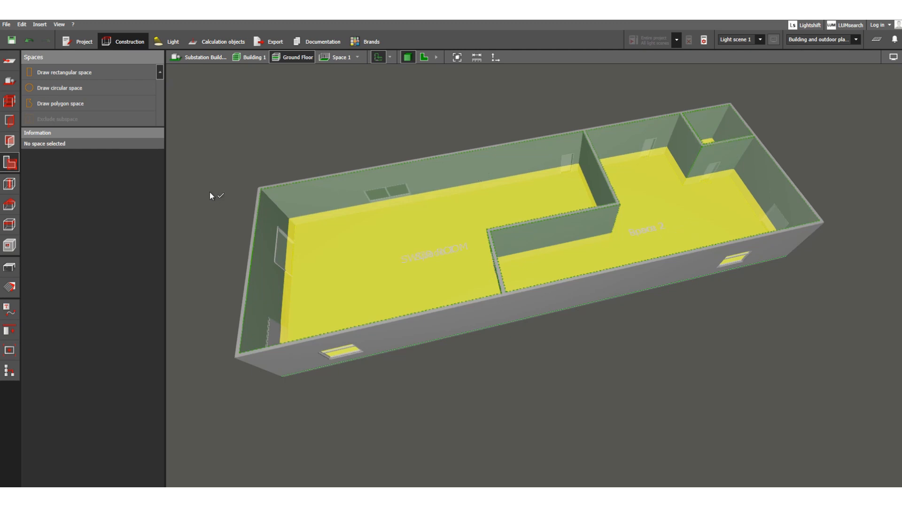
mouse_move(423, 82)
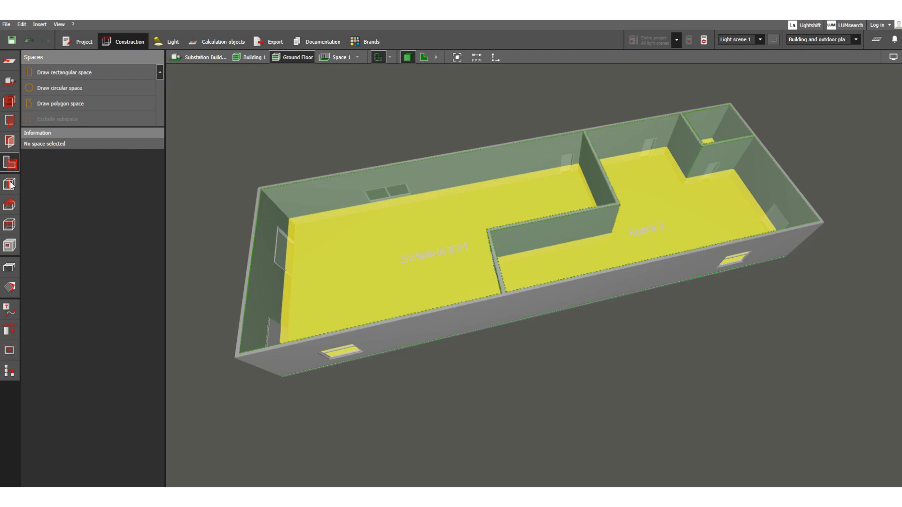
Step: Open the Room elements tools and show the three ground-floor spaces as a 2D plan
left_click(9, 184)
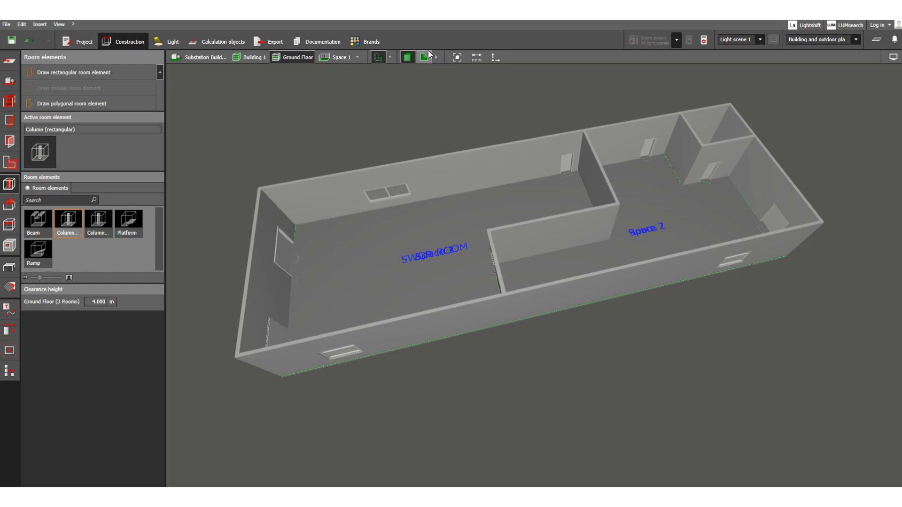
left_click(406, 57)
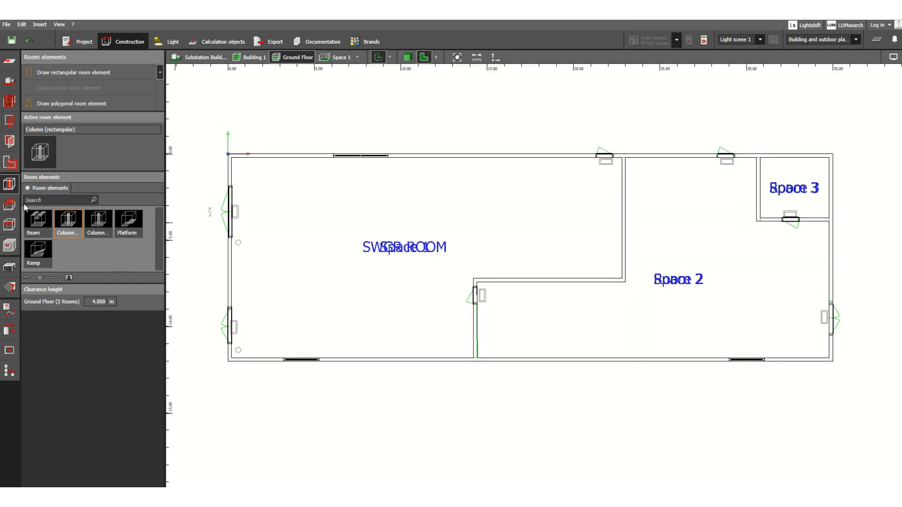
mouse_move(86, 231)
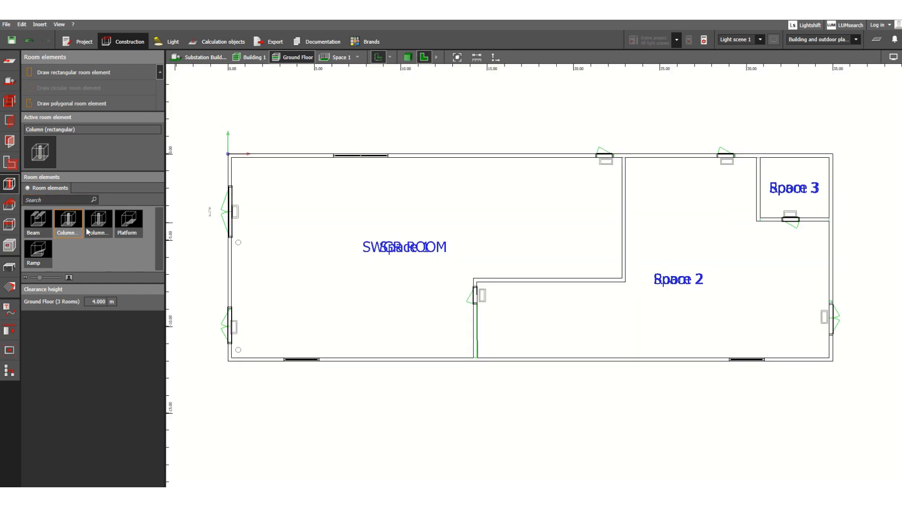
mouse_move(128, 220)
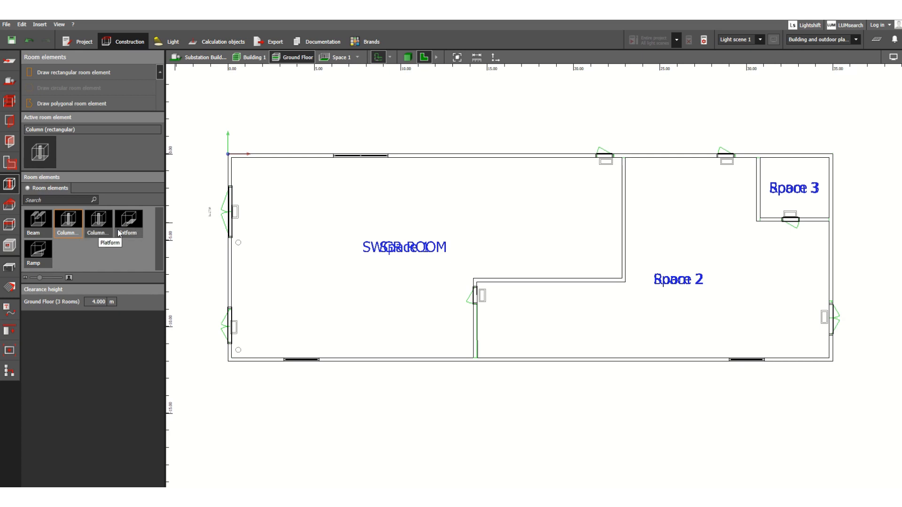
mouse_move(159, 225)
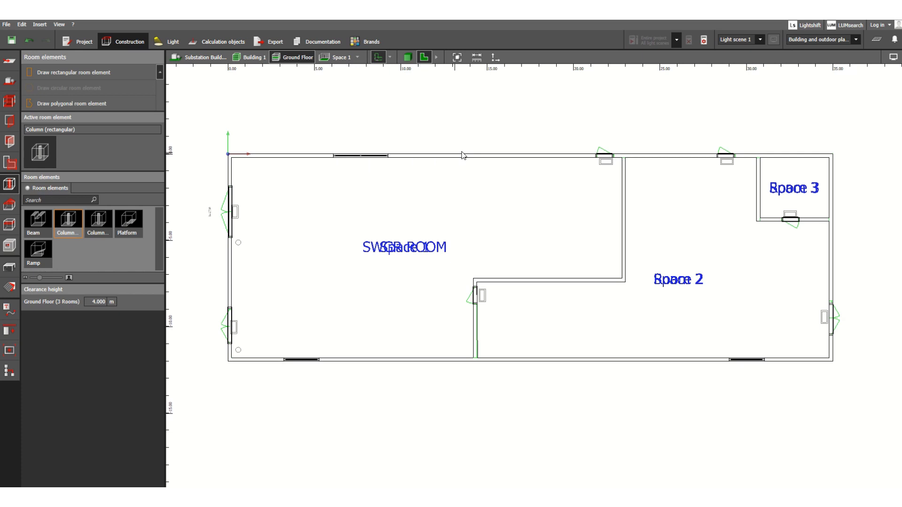
mouse_move(430, 163)
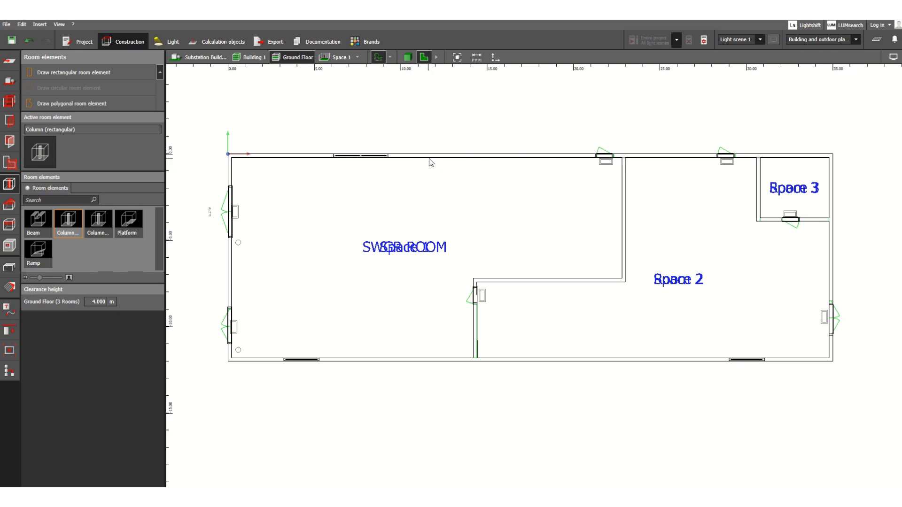
mouse_move(623, 162)
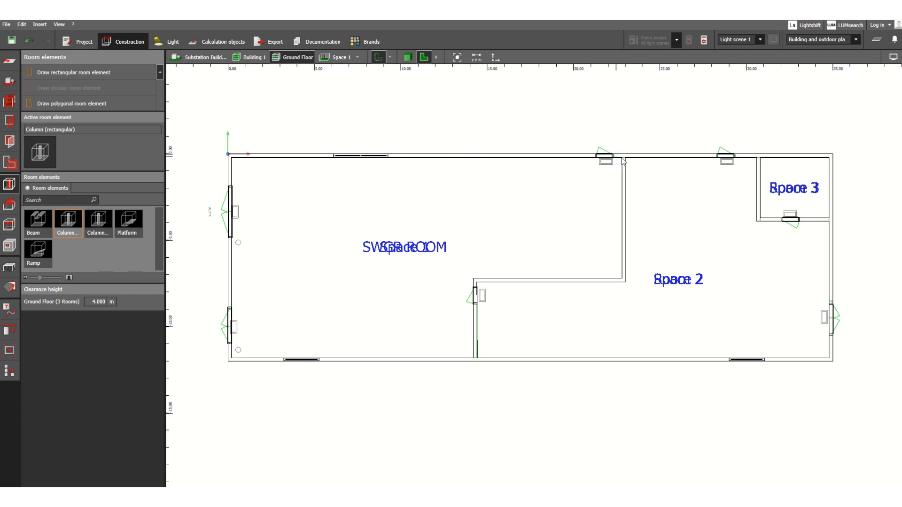
mouse_move(670, 168)
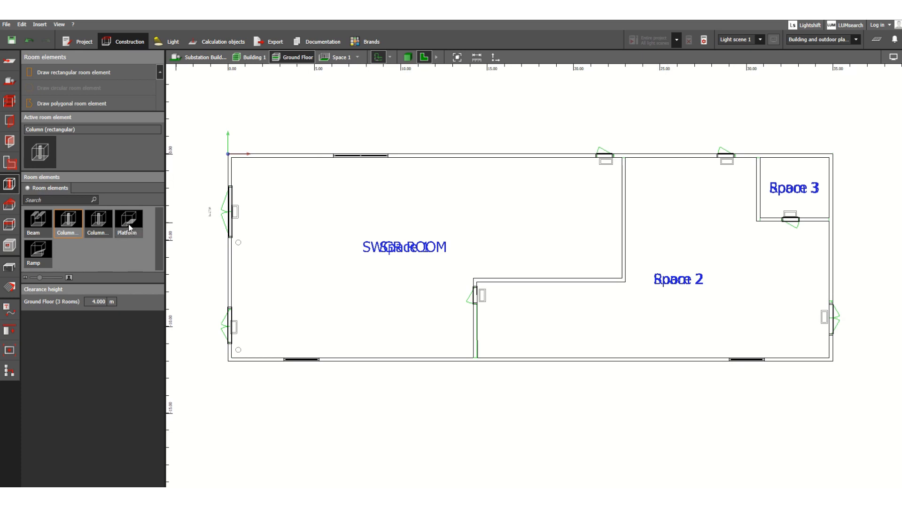
mouse_move(11, 184)
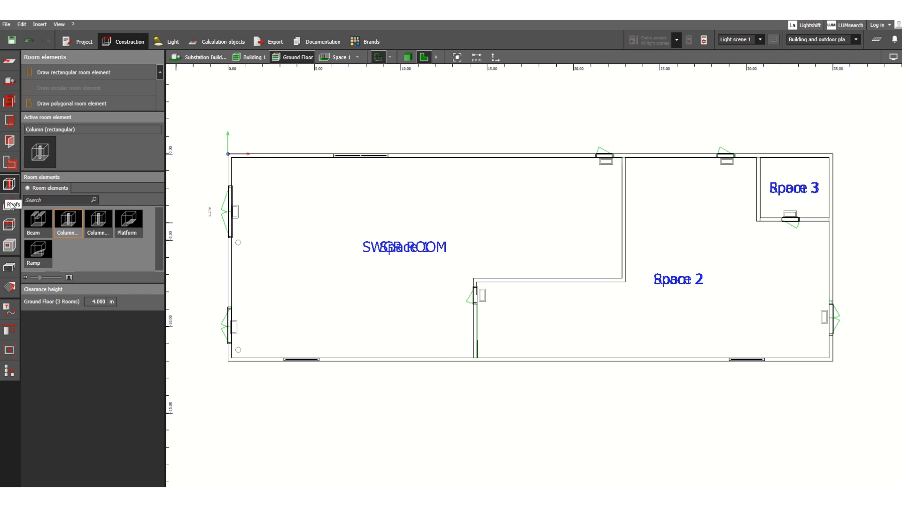
Step: Open the Roofs tool, orbit the building in 3D, then return to the 2D plan
left_click(9, 206)
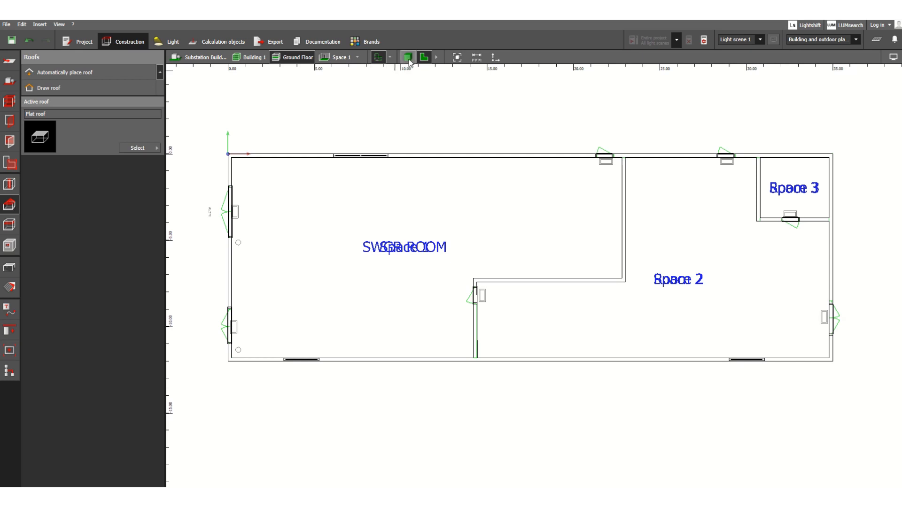
left_click(407, 57)
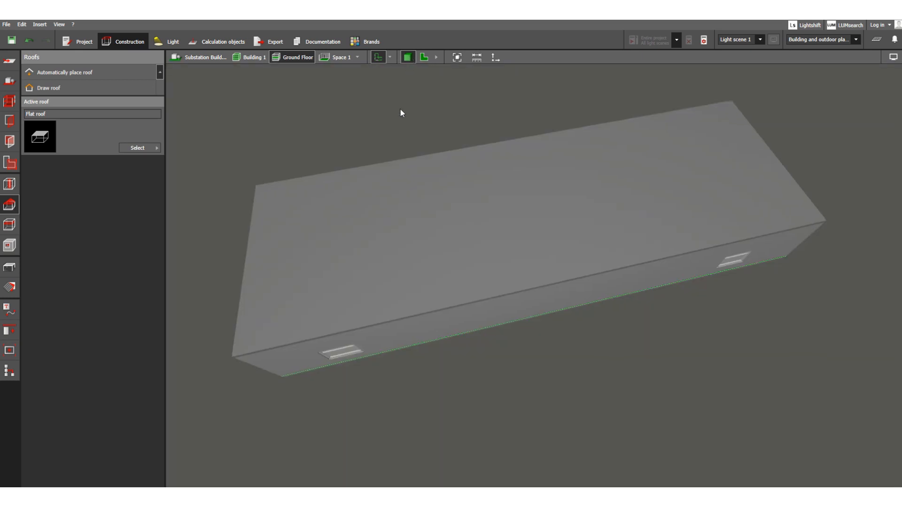
mouse_move(54, 182)
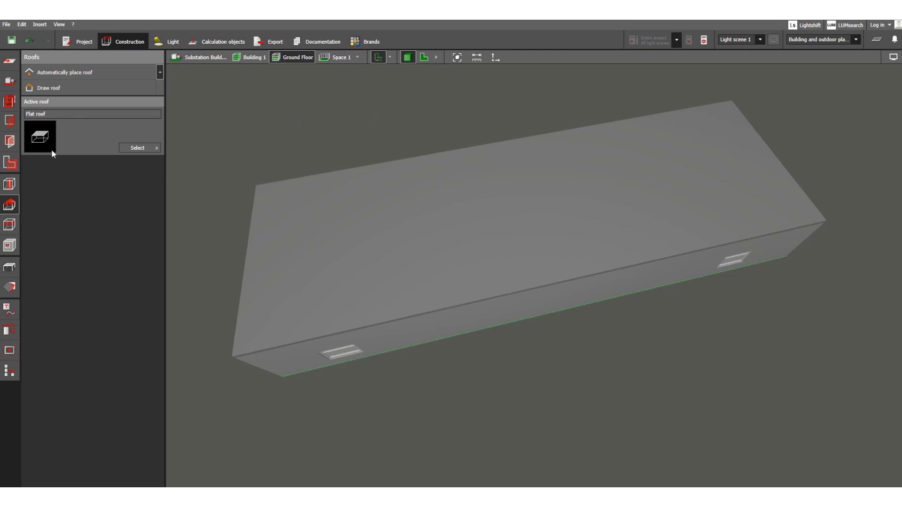
mouse_move(340, 283)
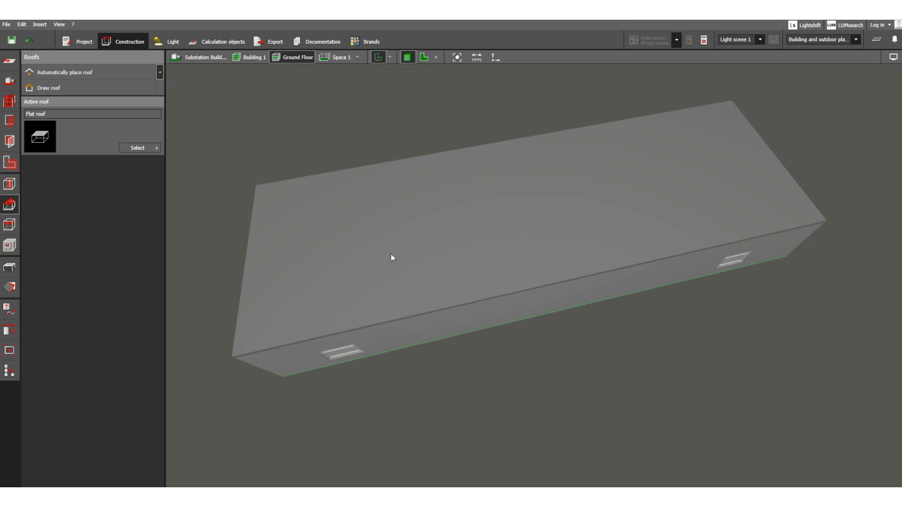
mouse_move(486, 277)
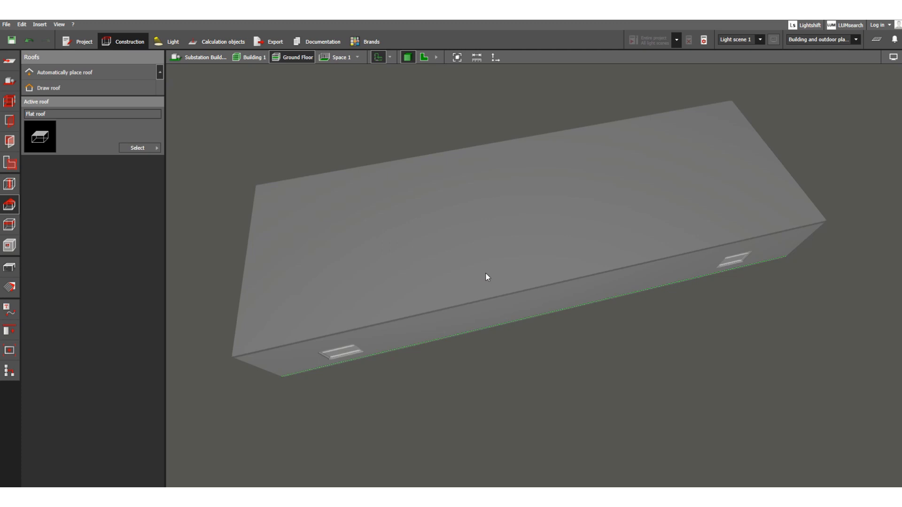
left_click_drag(486, 276, 368, 219)
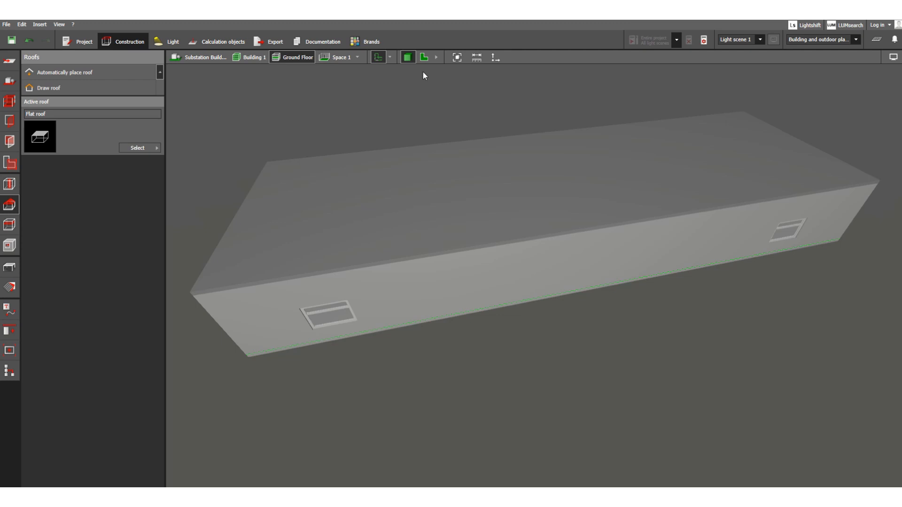
left_click(424, 57)
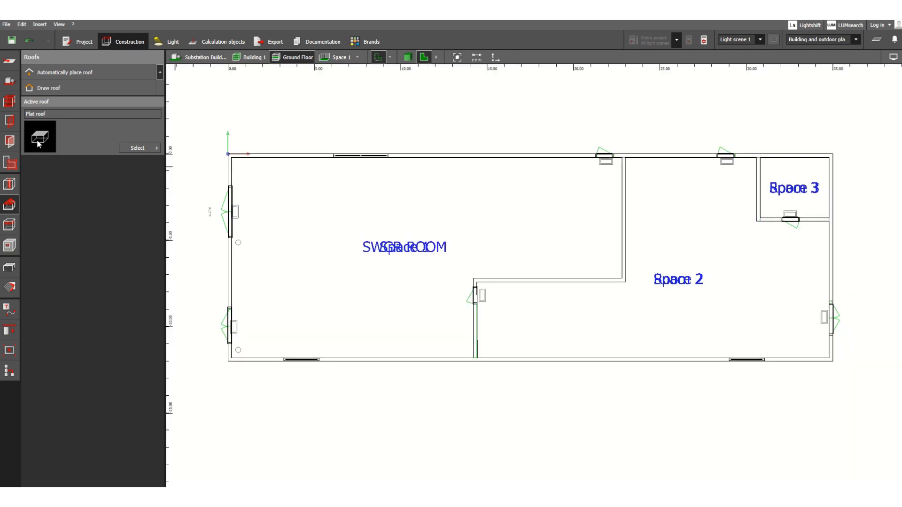
Step: Try the Butterfly, Hip, Pyramid and Mansard roof shapes, then choose Flat roof
left_click(138, 148)
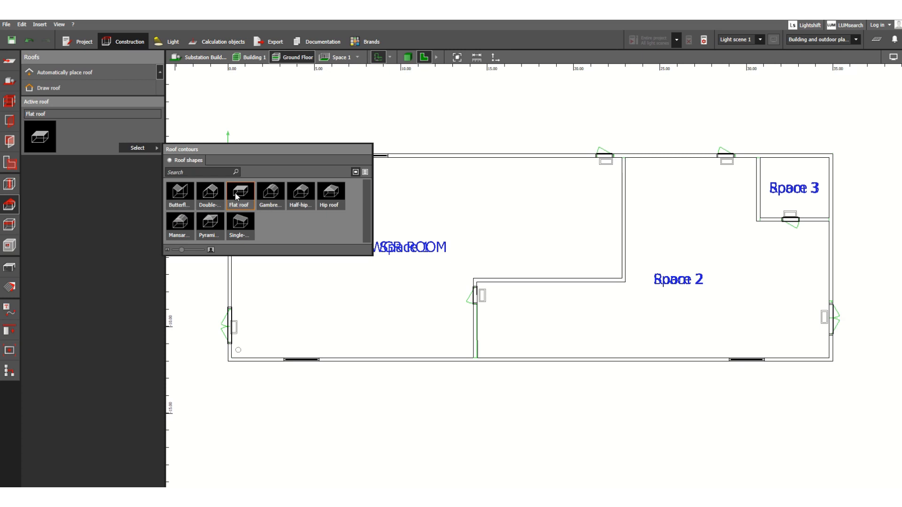
mouse_move(271, 193)
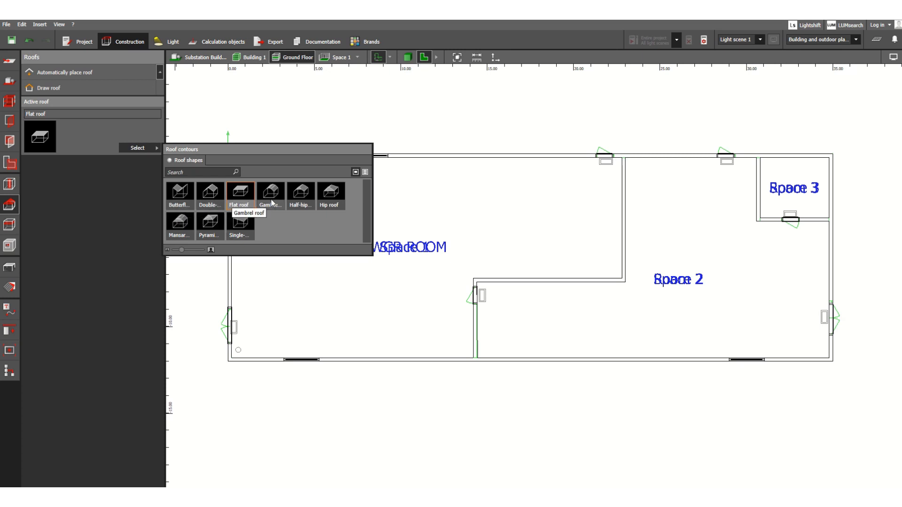
left_click(180, 192)
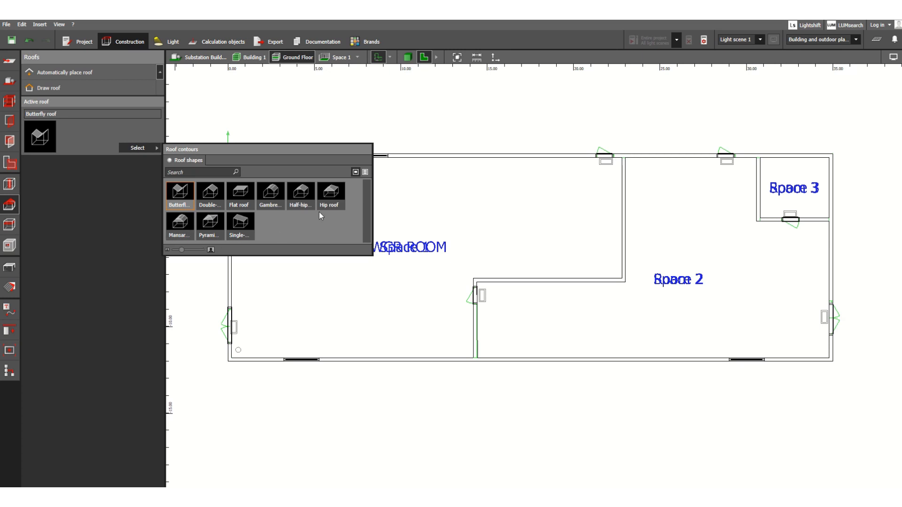
left_click(331, 193)
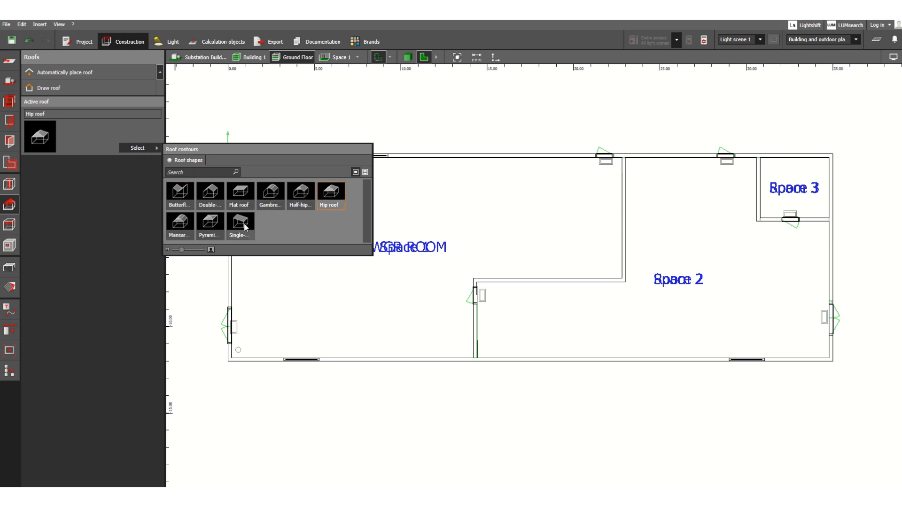
left_click(210, 222)
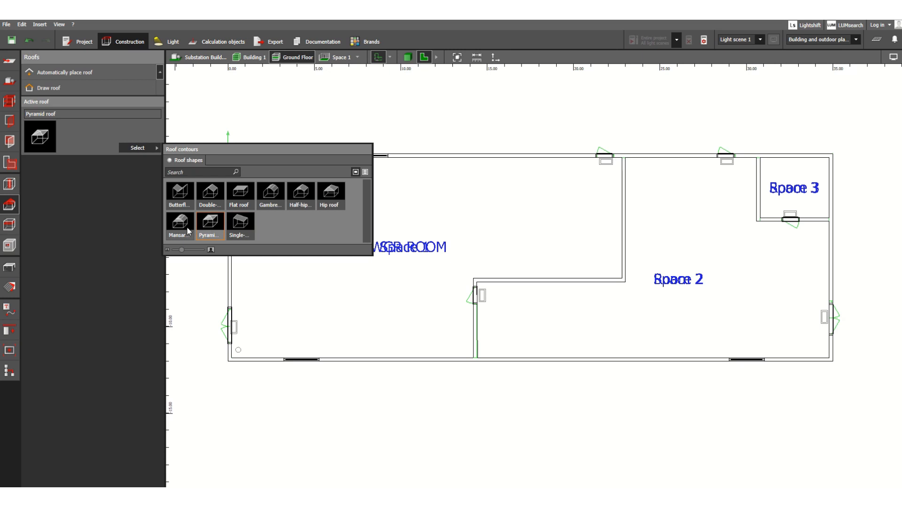
left_click(178, 225)
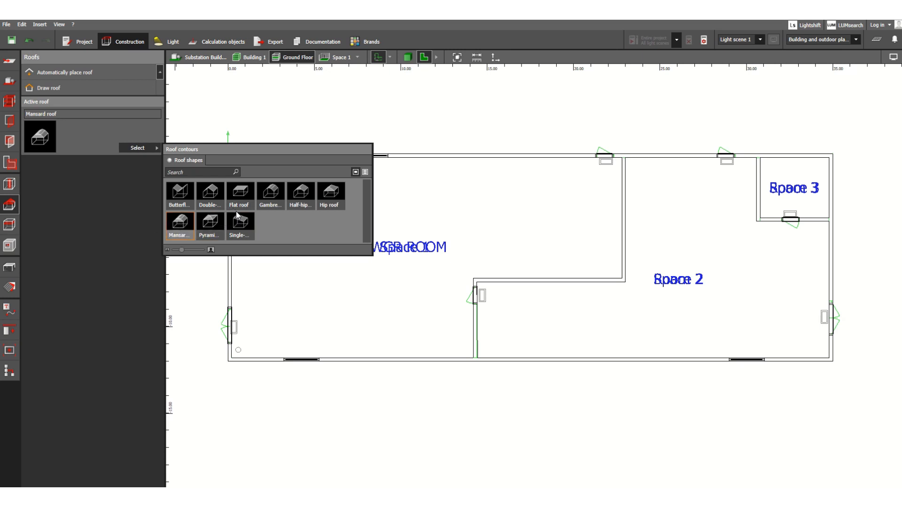
mouse_move(238, 192)
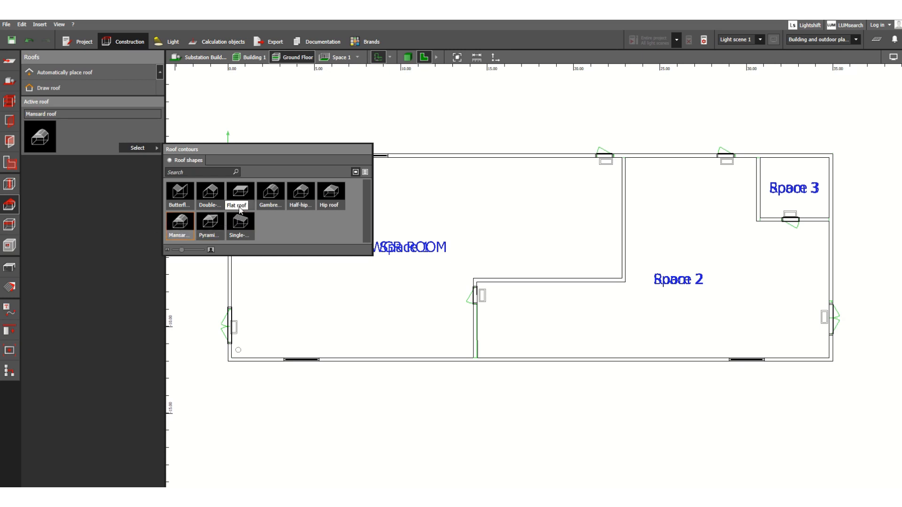
mouse_move(260, 240)
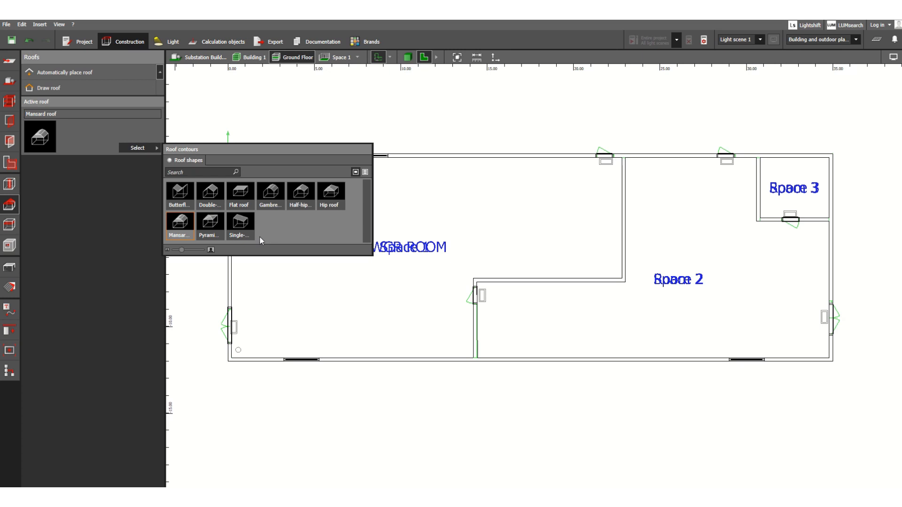
left_click(240, 192)
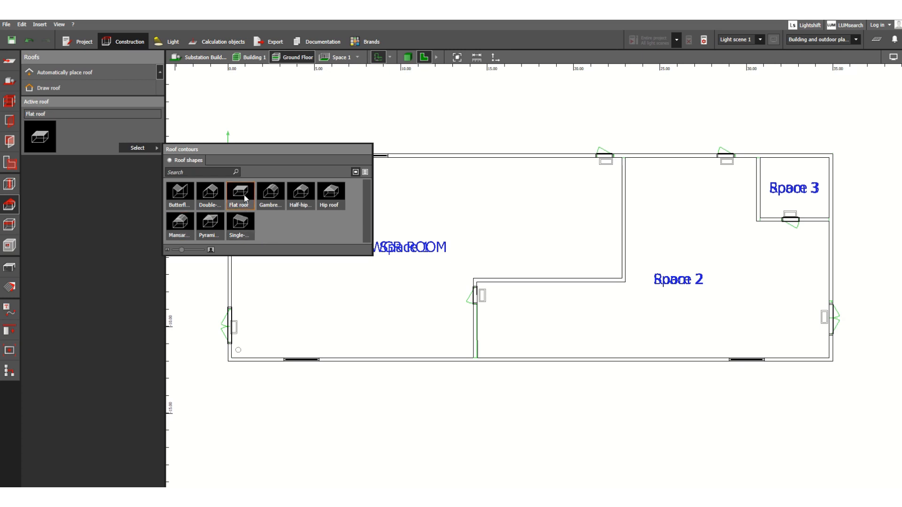
mouse_move(242, 193)
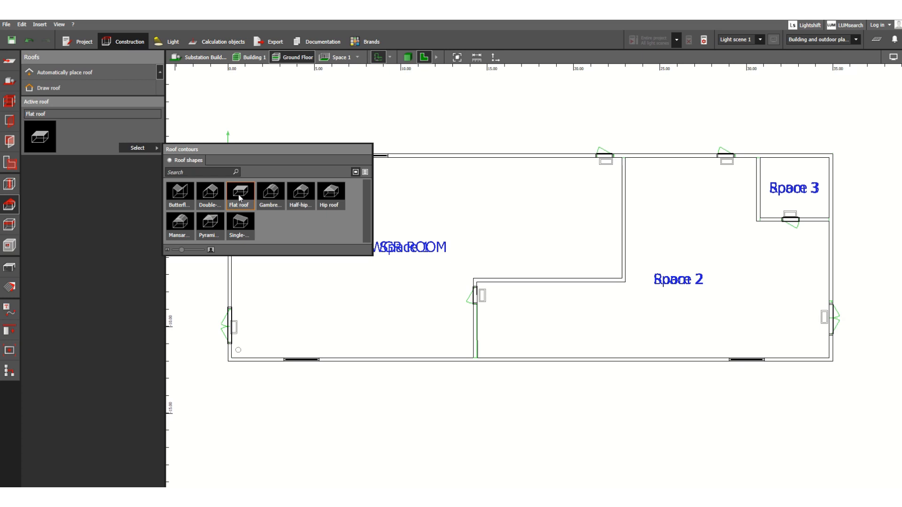
mouse_move(209, 191)
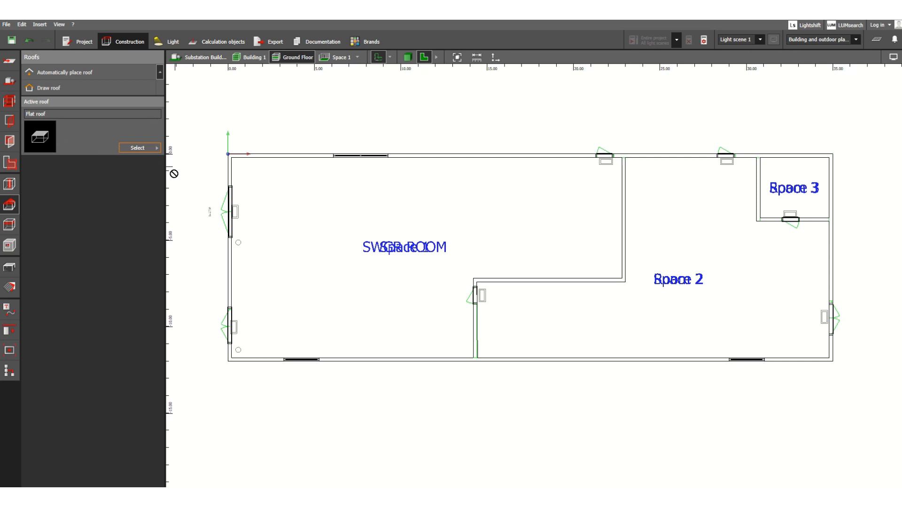
mouse_move(290, 212)
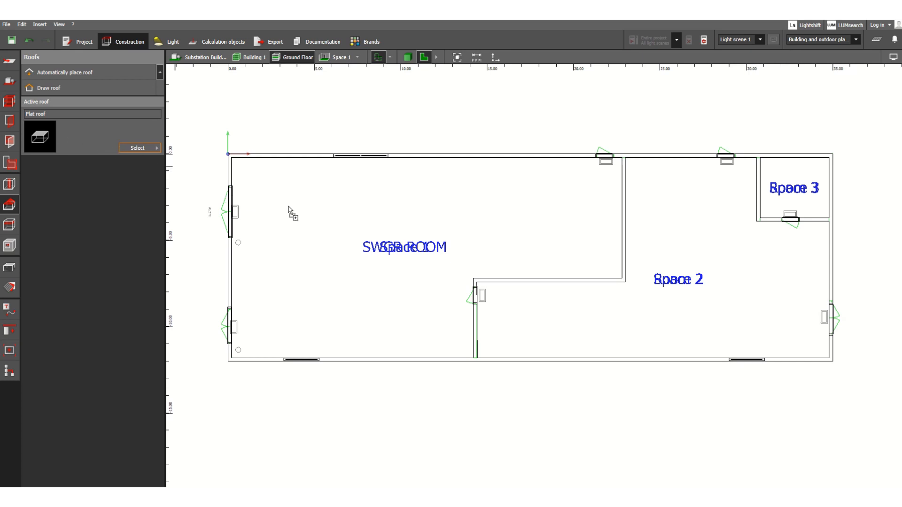
mouse_move(410, 232)
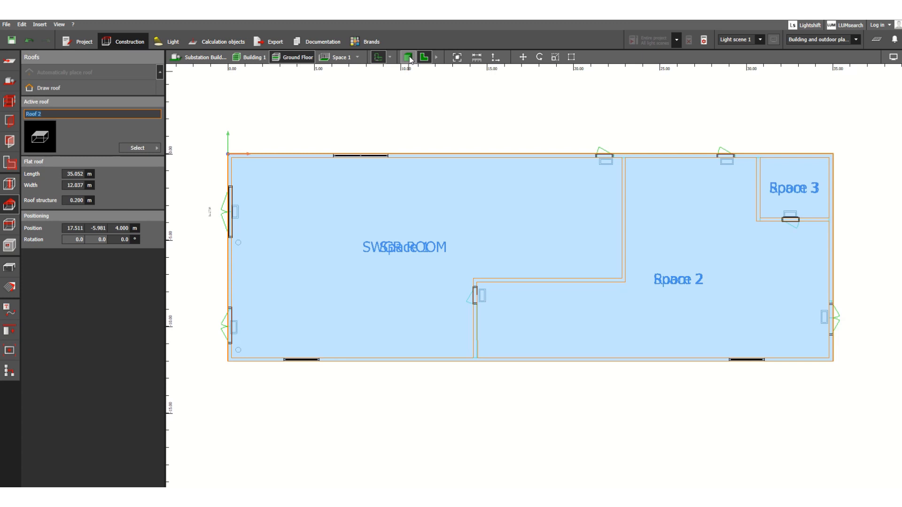
Step: Review the new flat roof in 3D and check its Length, Width and Roof structure fields
left_click(408, 57)
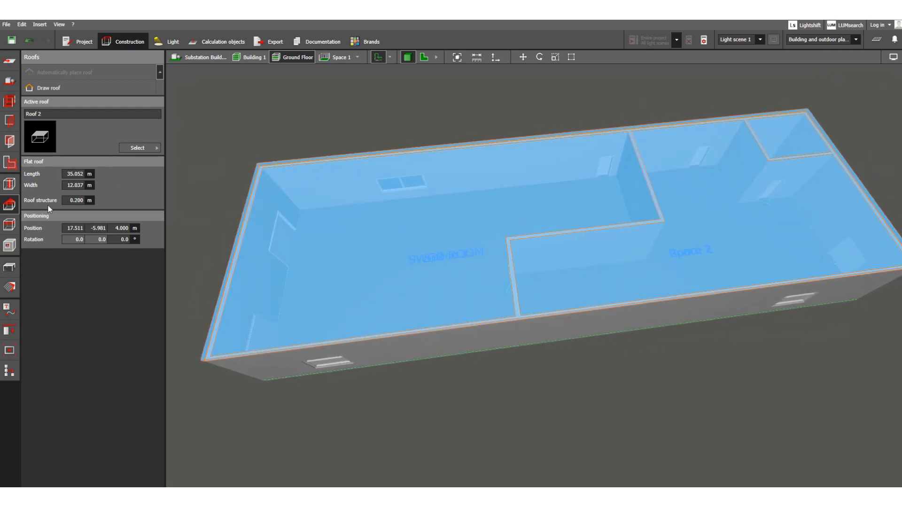
left_click(78, 184)
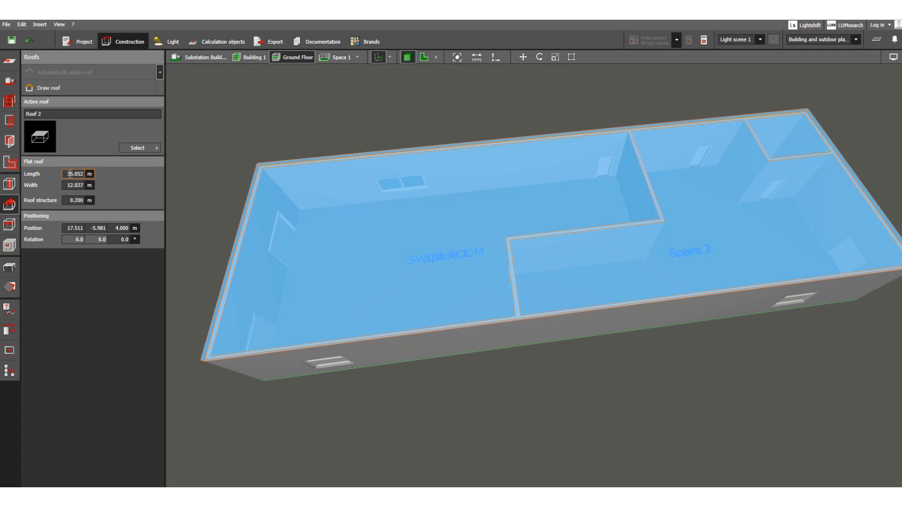
left_click(78, 185)
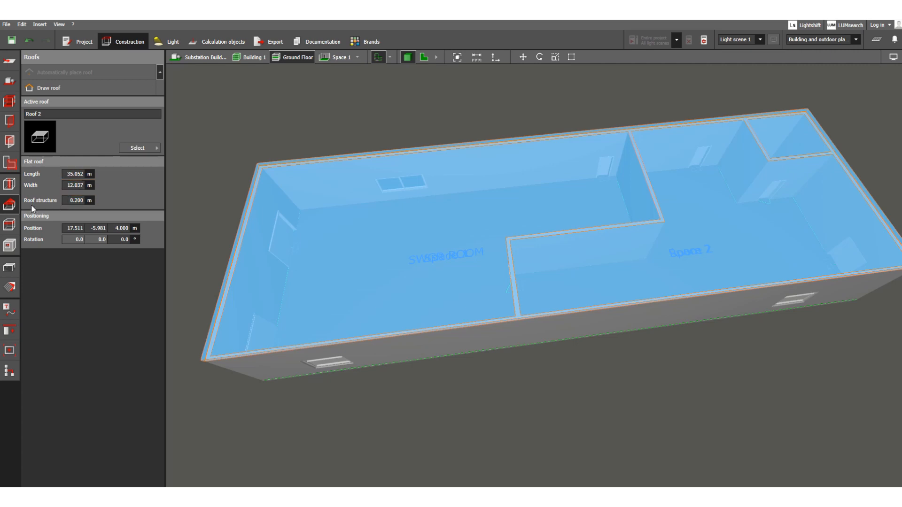
left_click(77, 200)
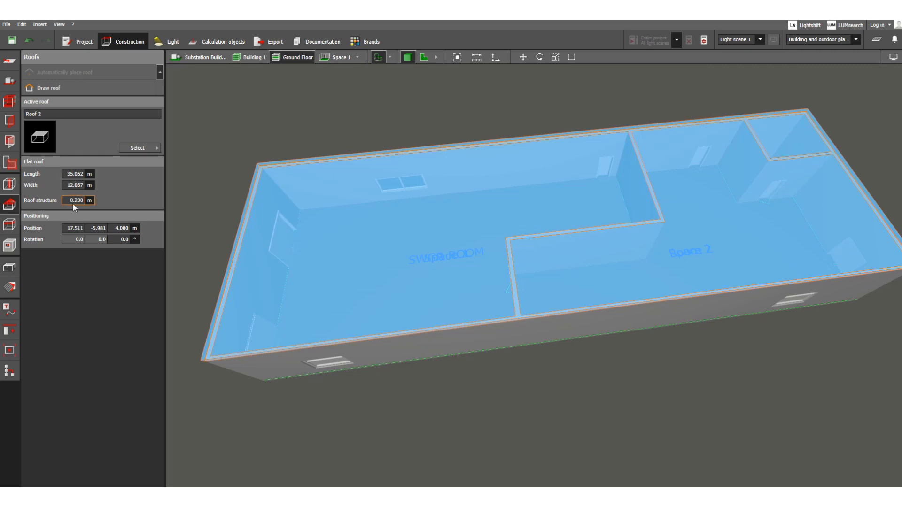
left_click(97, 228)
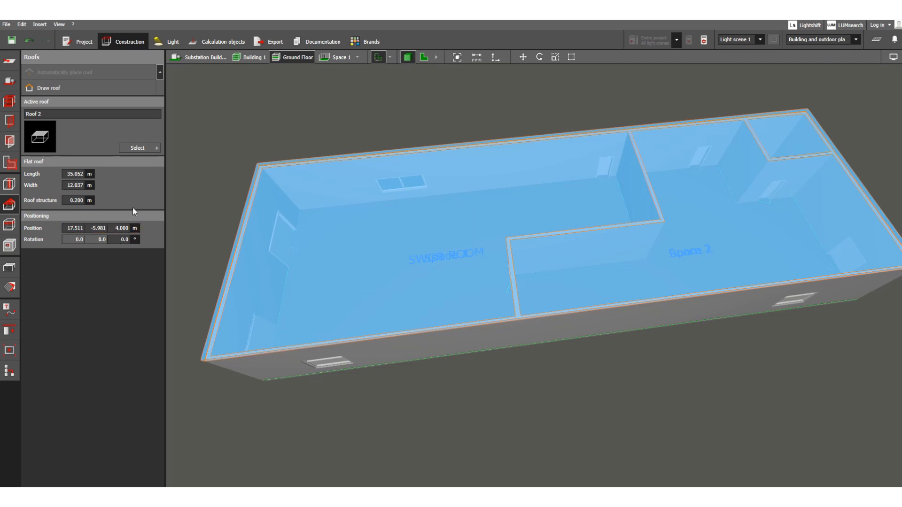
mouse_move(531, 374)
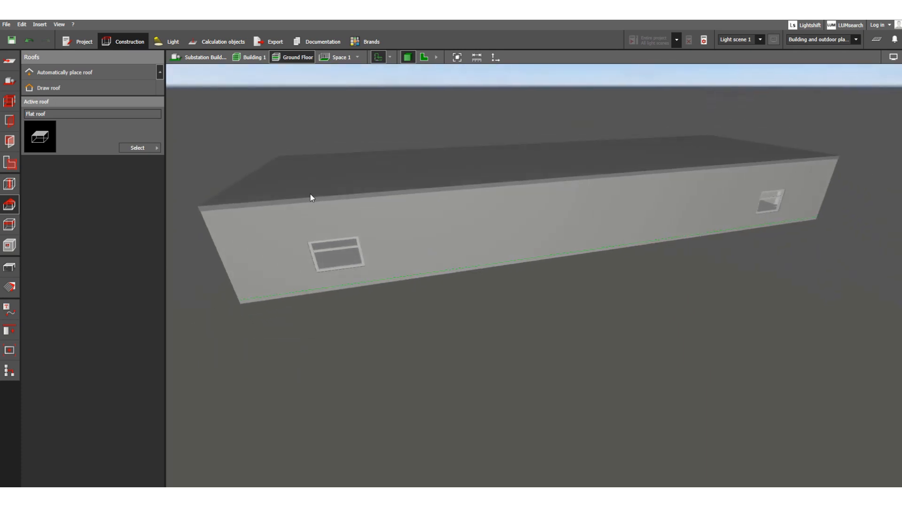
mouse_move(76, 144)
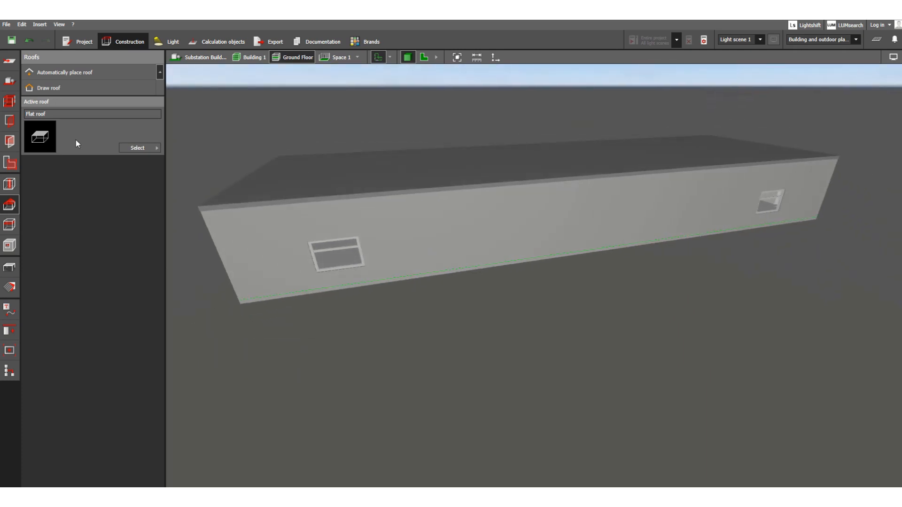
Step: Select Roof 2, trial a 0.6 m roof structure, then set it to 0.2 m
left_click(64, 72)
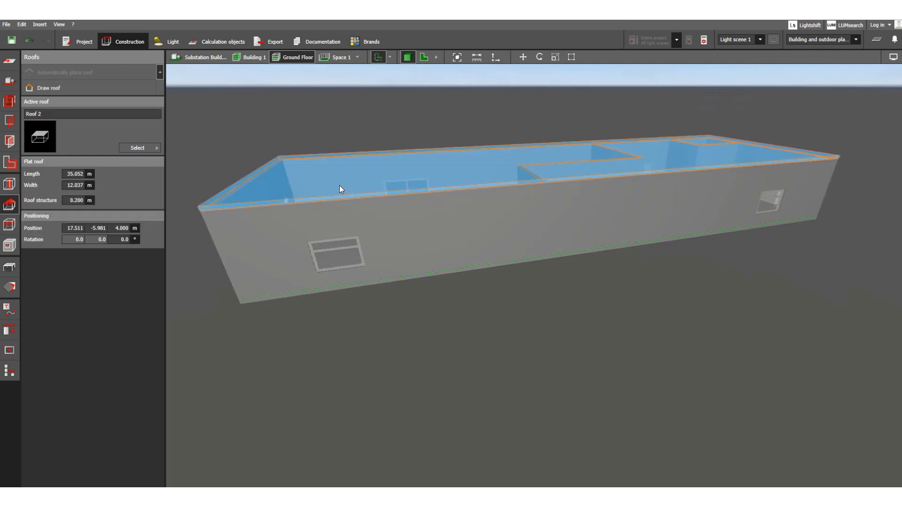
mouse_move(215, 213)
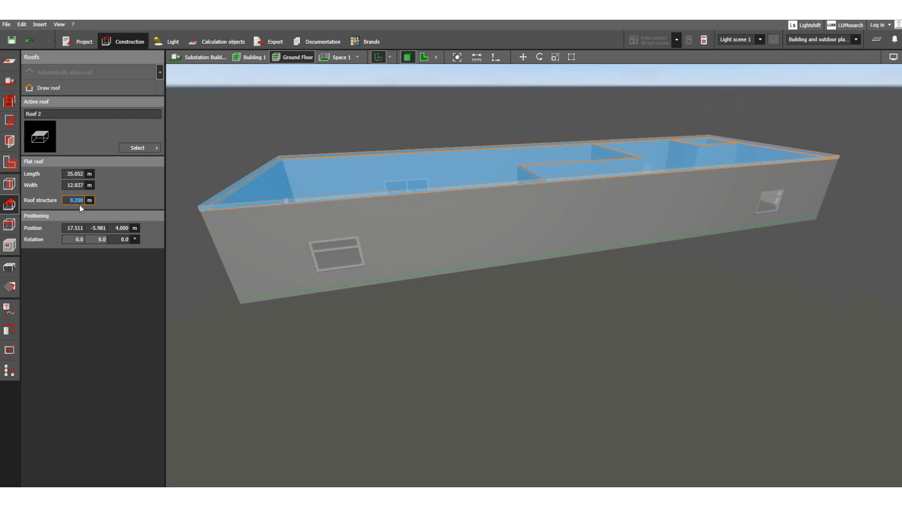
type(".6")
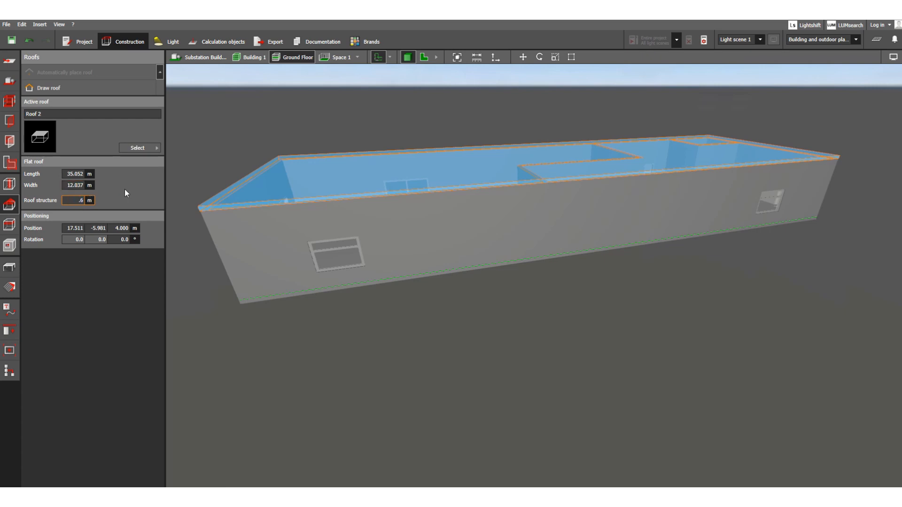
left_click(77, 184)
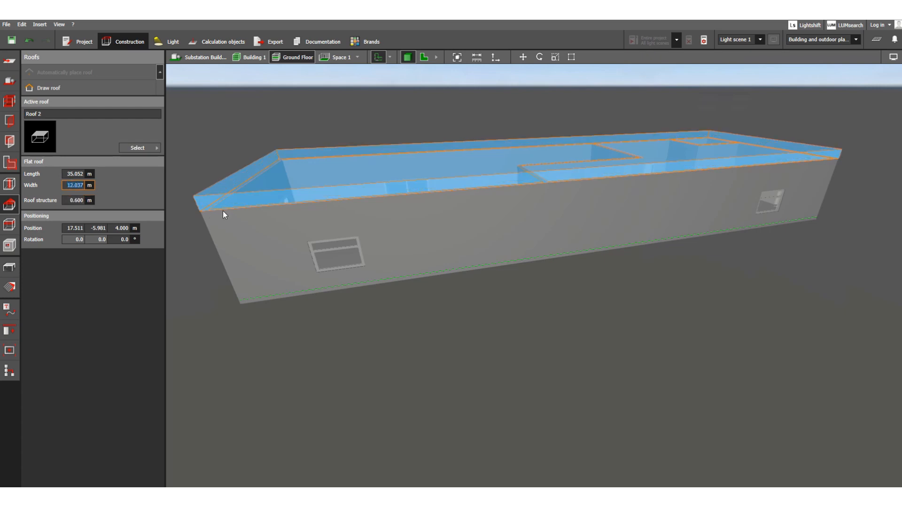
mouse_move(207, 215)
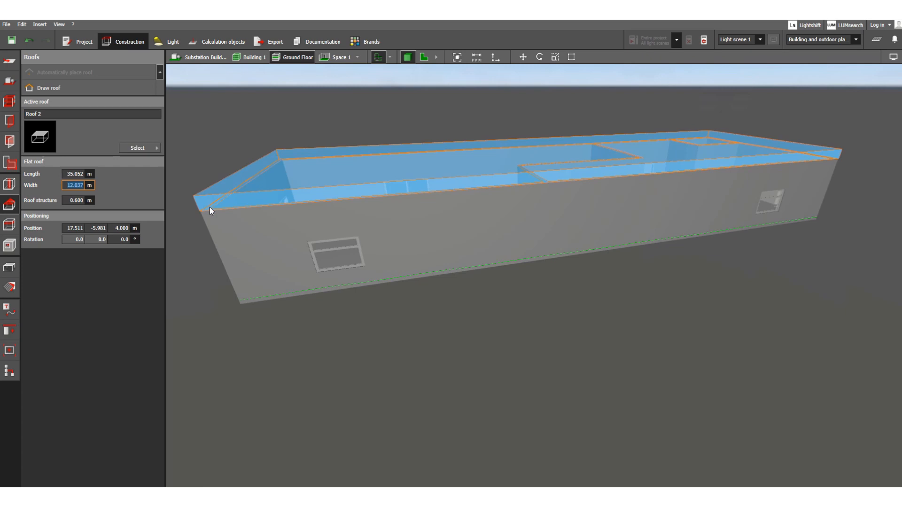
left_click(79, 200)
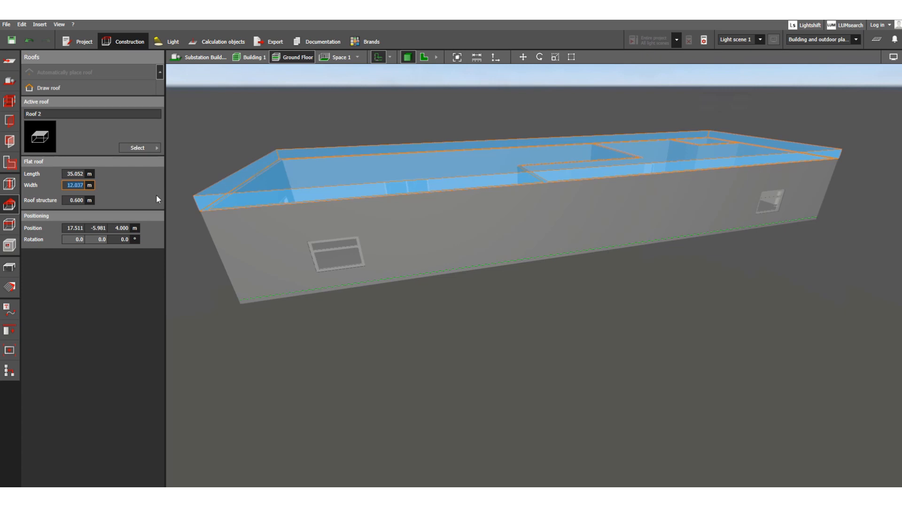
left_click(78, 200)
type("1.000")
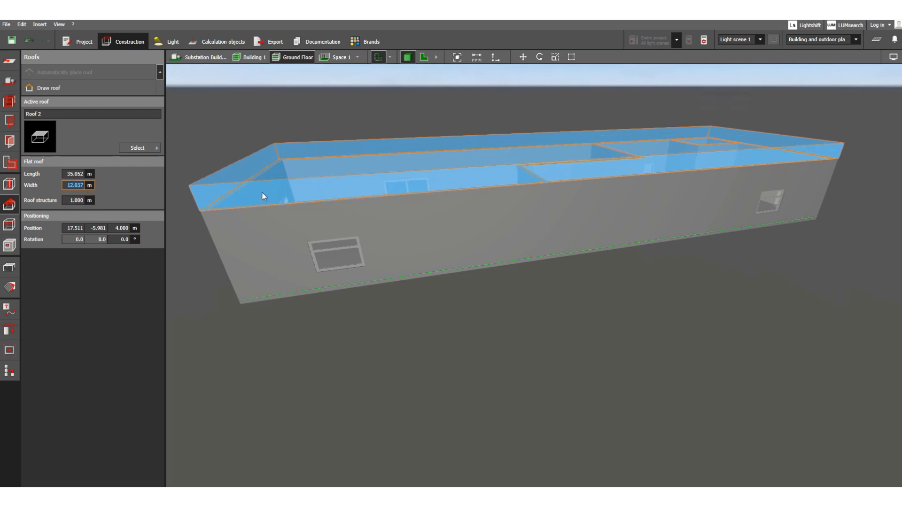
mouse_move(244, 184)
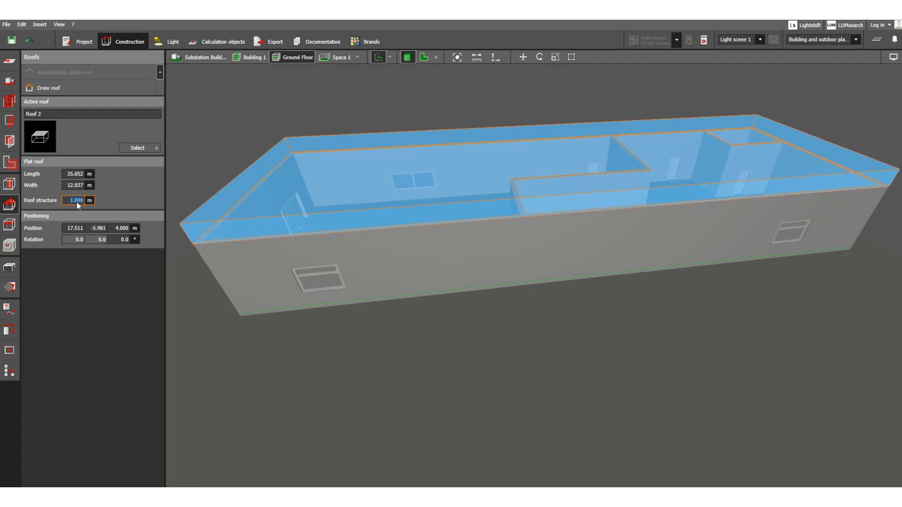
type(".2")
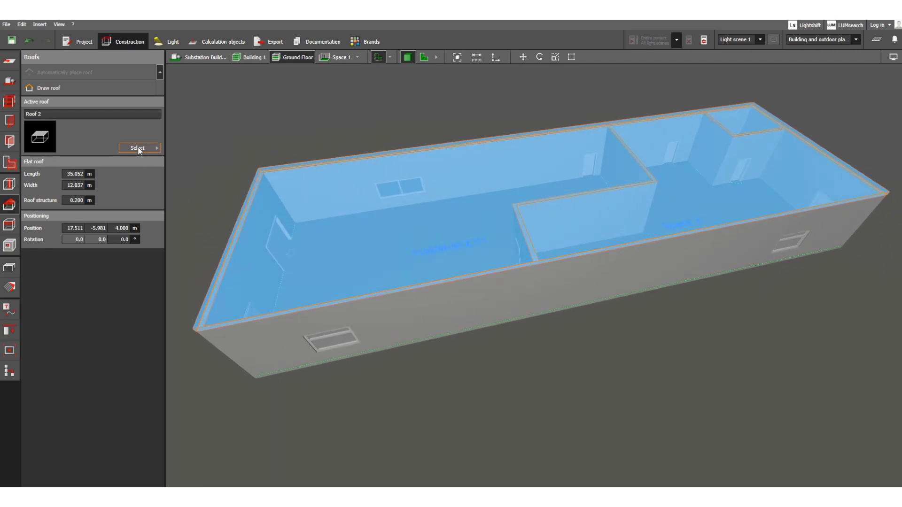
mouse_move(127, 163)
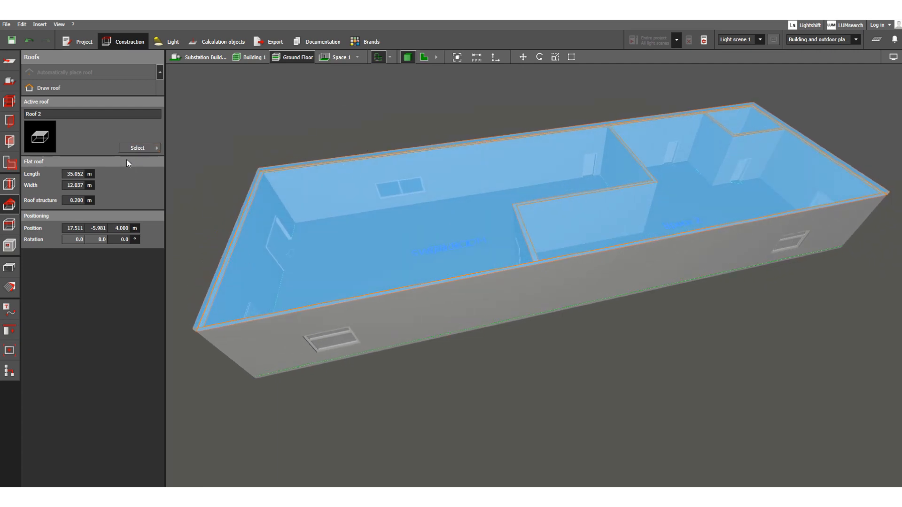
Step: Pick Double-pitch roof from the roof shapes catalogue under Active roof
left_click(137, 148)
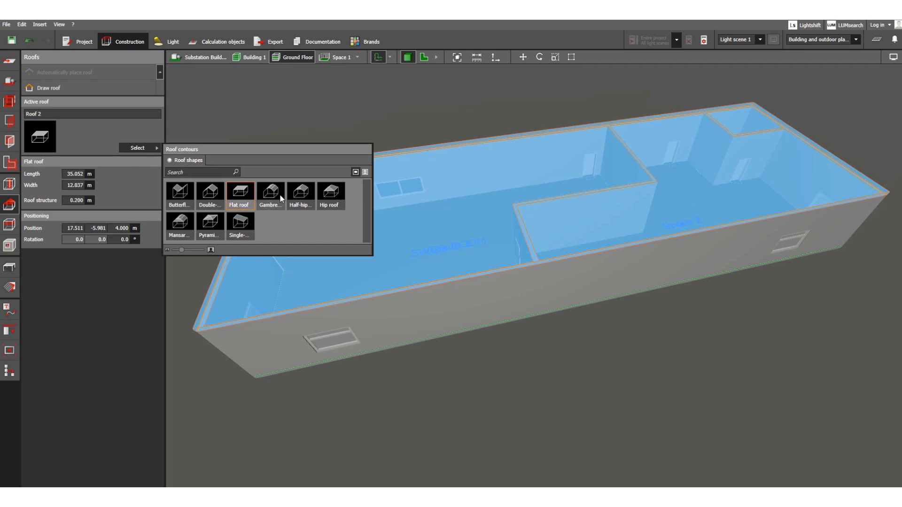
mouse_move(210, 191)
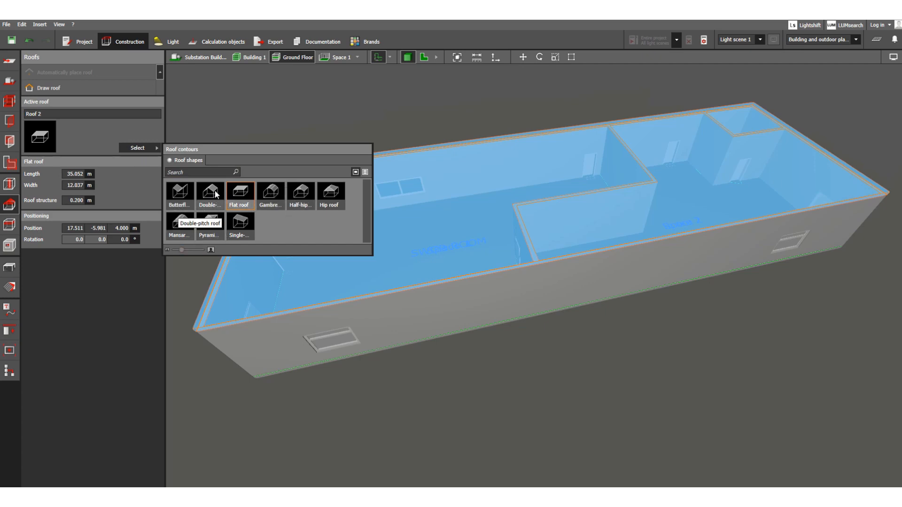
left_click(210, 192)
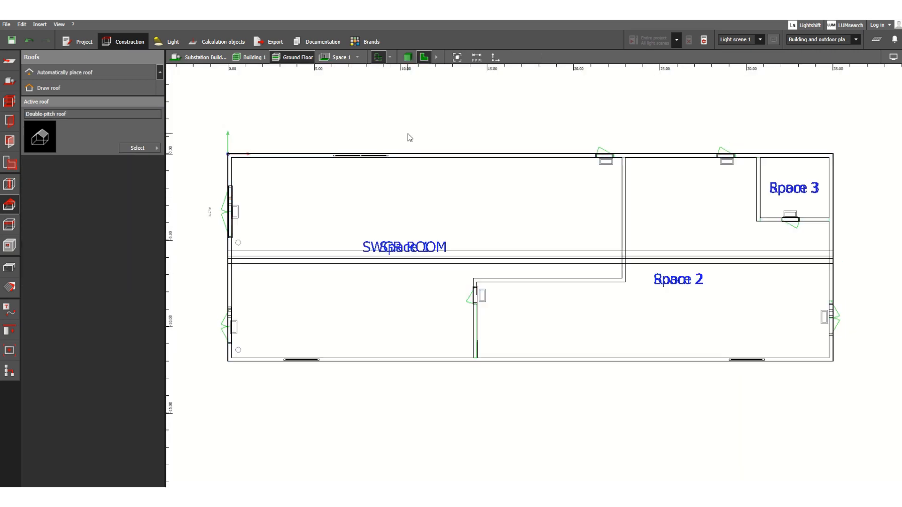
mouse_move(432, 226)
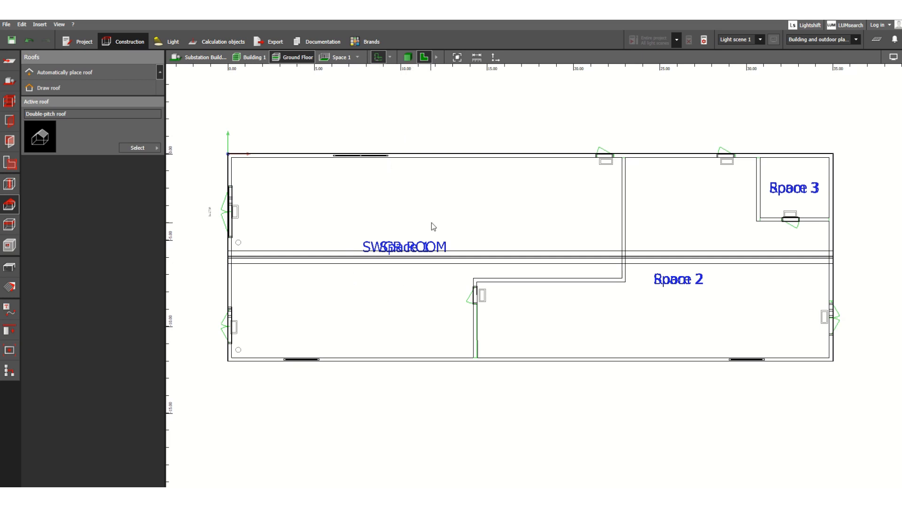
Step: Orbit the building in 3D from several angles, then make Flat roof active
left_click(406, 57)
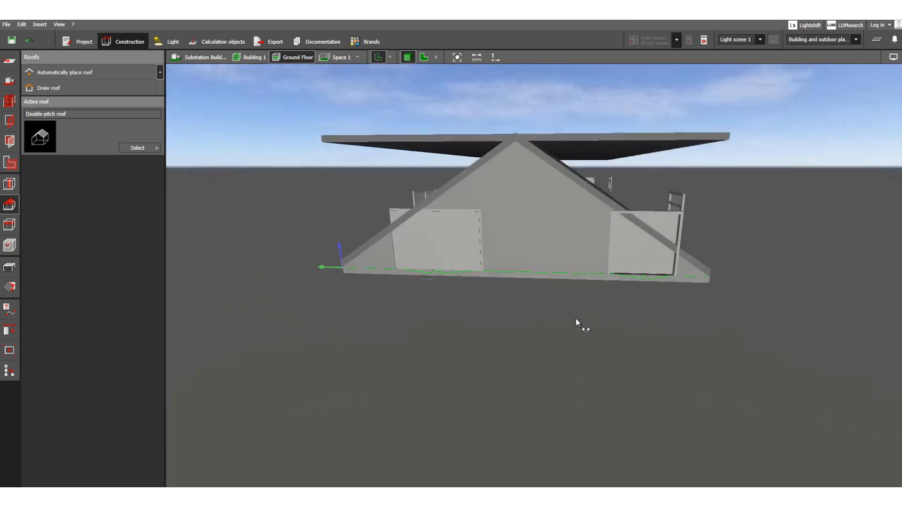
left_click_drag(578, 323, 586, 339)
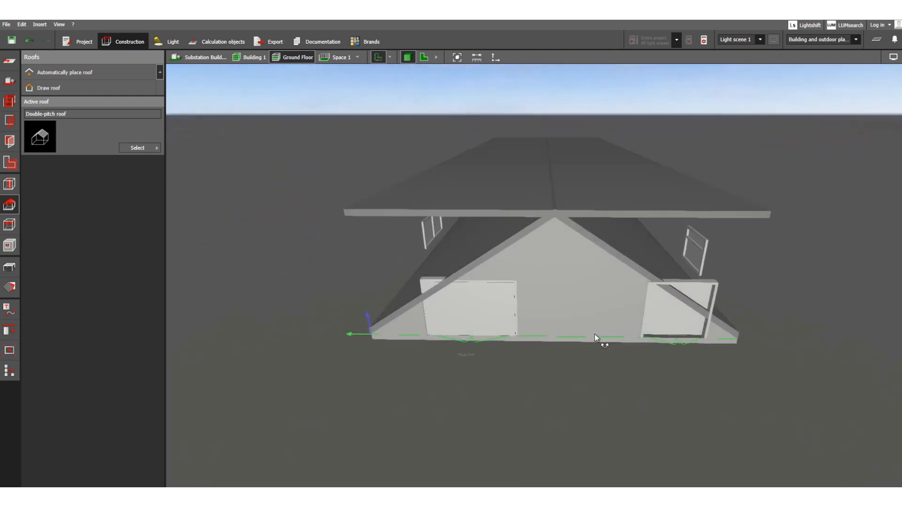
left_click_drag(598, 338, 659, 321)
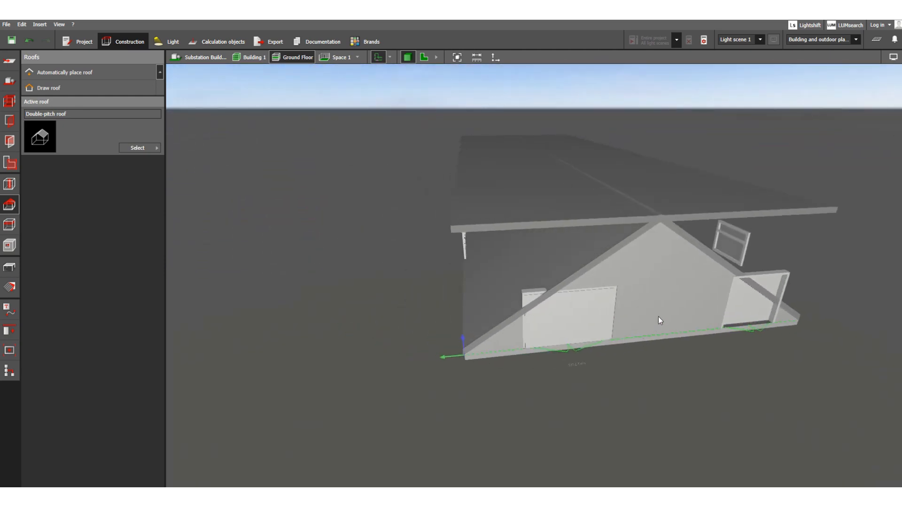
left_click_drag(659, 320, 609, 306)
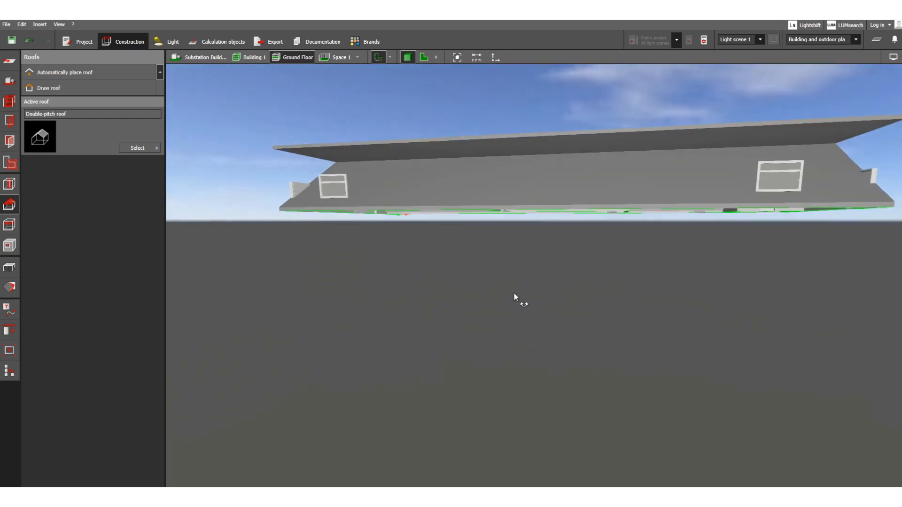
left_click_drag(515, 298, 573, 352)
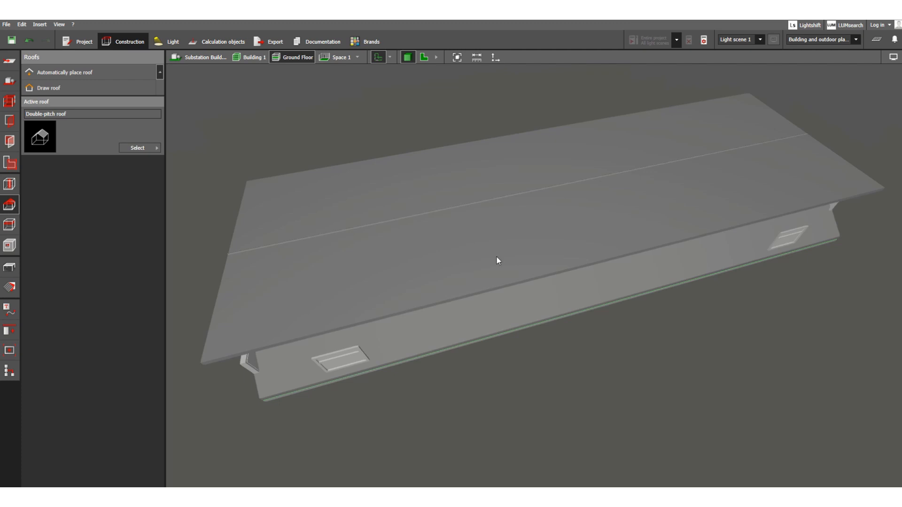
mouse_move(77, 134)
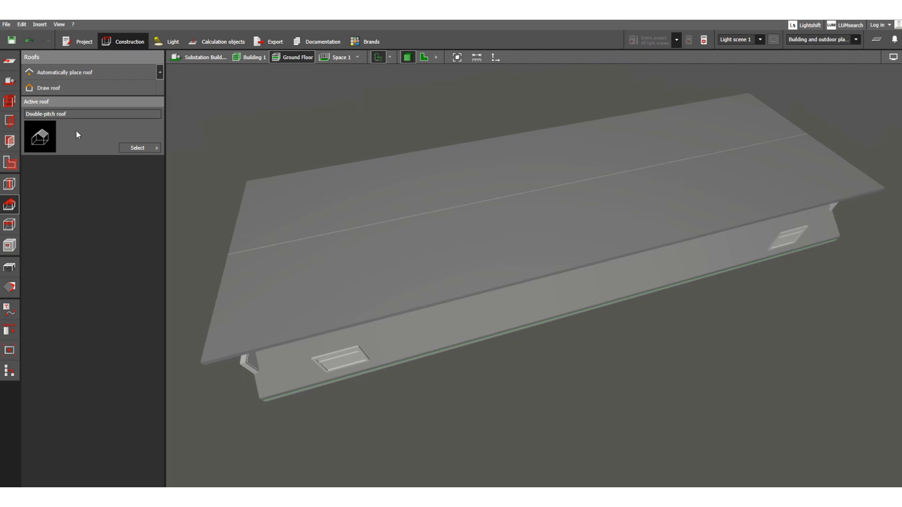
left_click(238, 192)
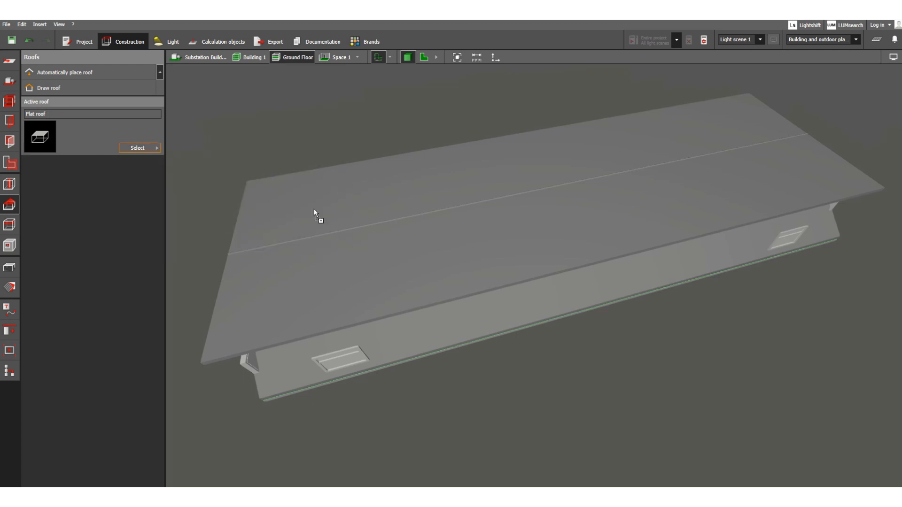
Step: Place the flat roof on the building outline and orbit to check the closed box
left_click(315, 212)
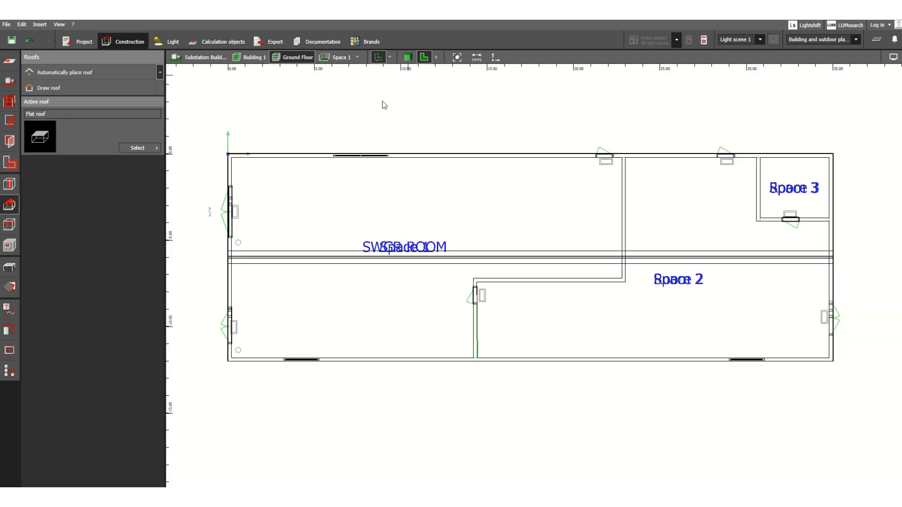
mouse_move(56, 140)
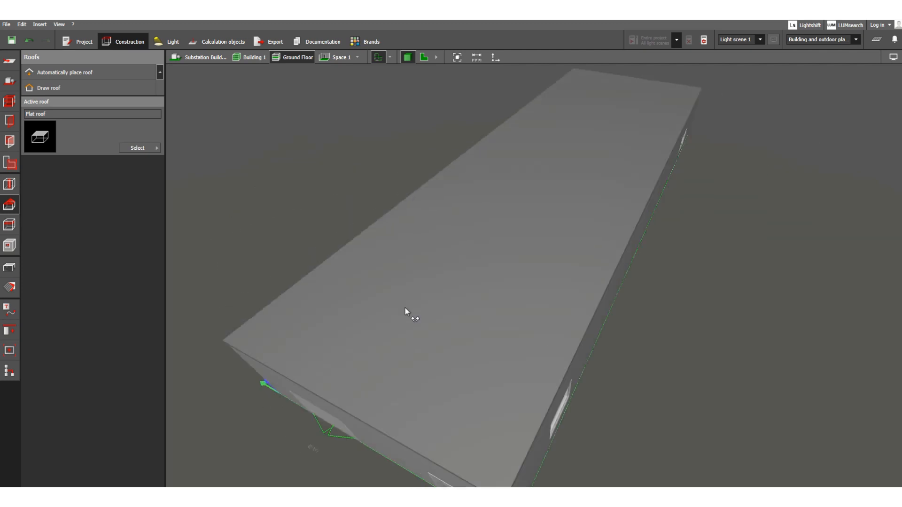
left_click_drag(405, 311, 374, 299)
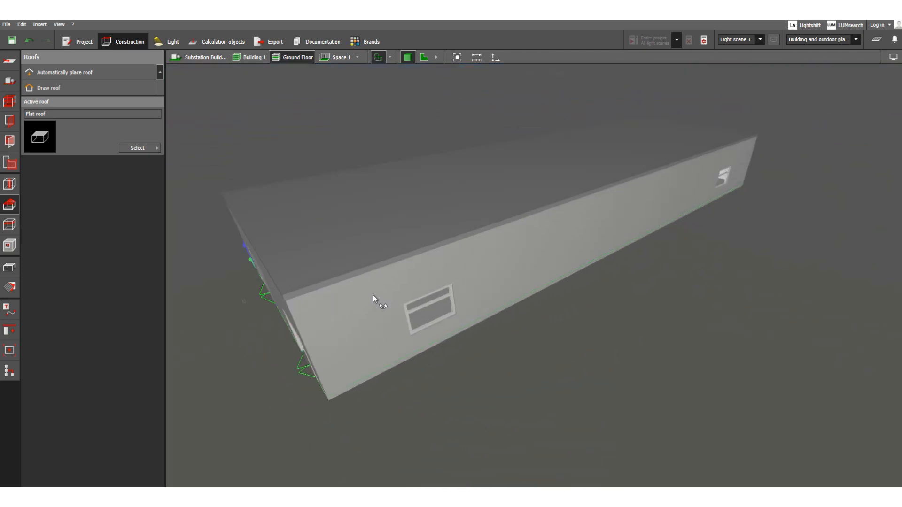
left_click_drag(373, 298, 549, 302)
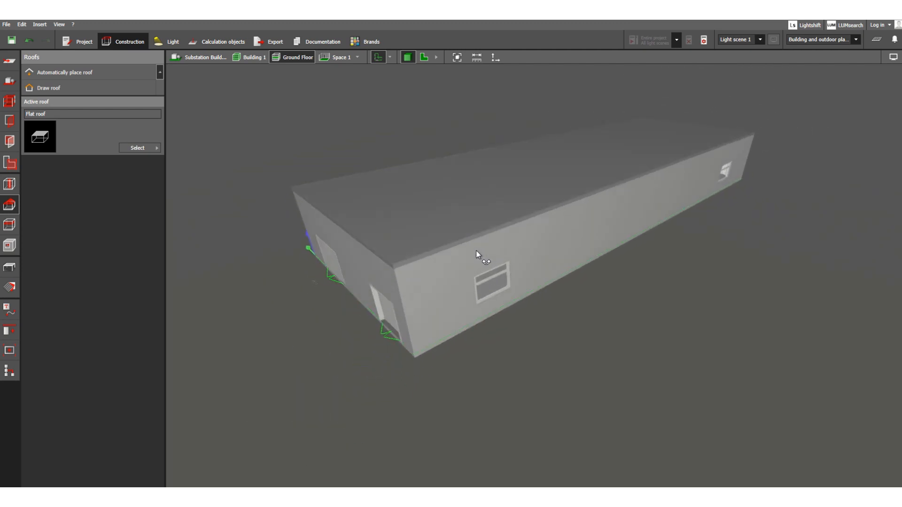
left_click_drag(477, 256, 469, 260)
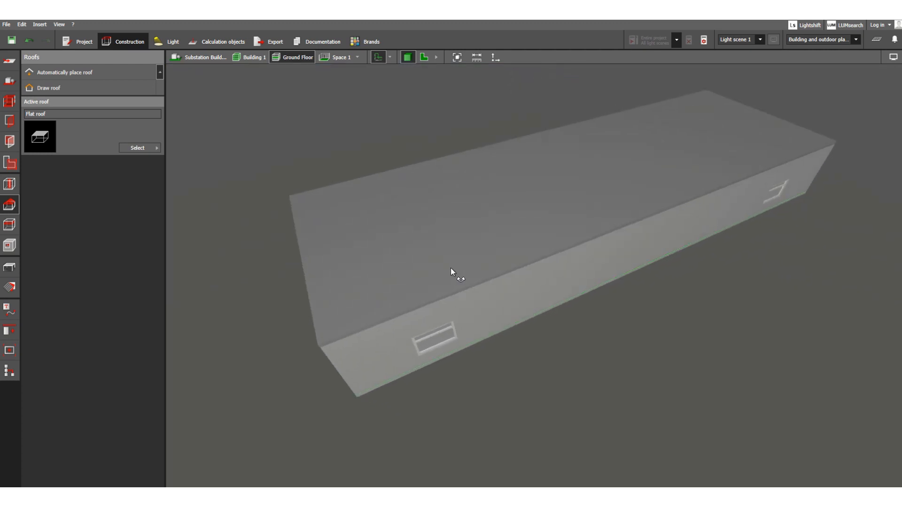
mouse_move(328, 205)
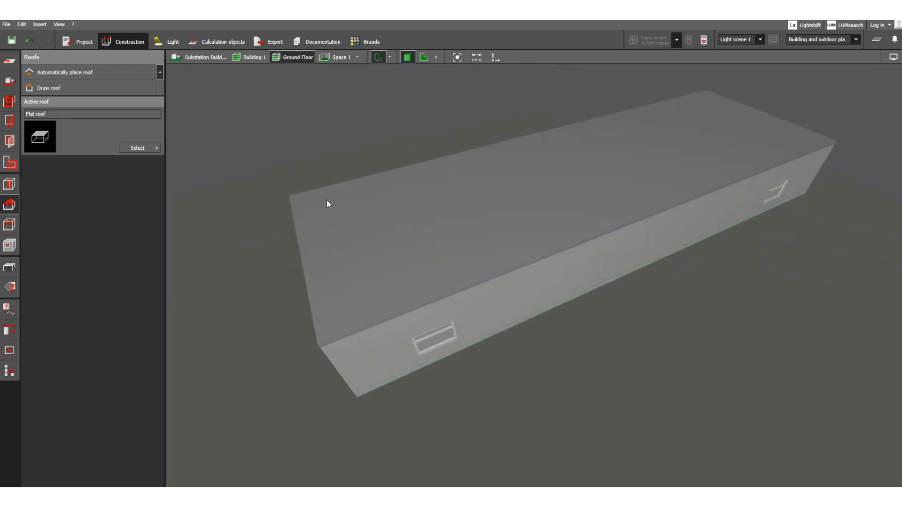